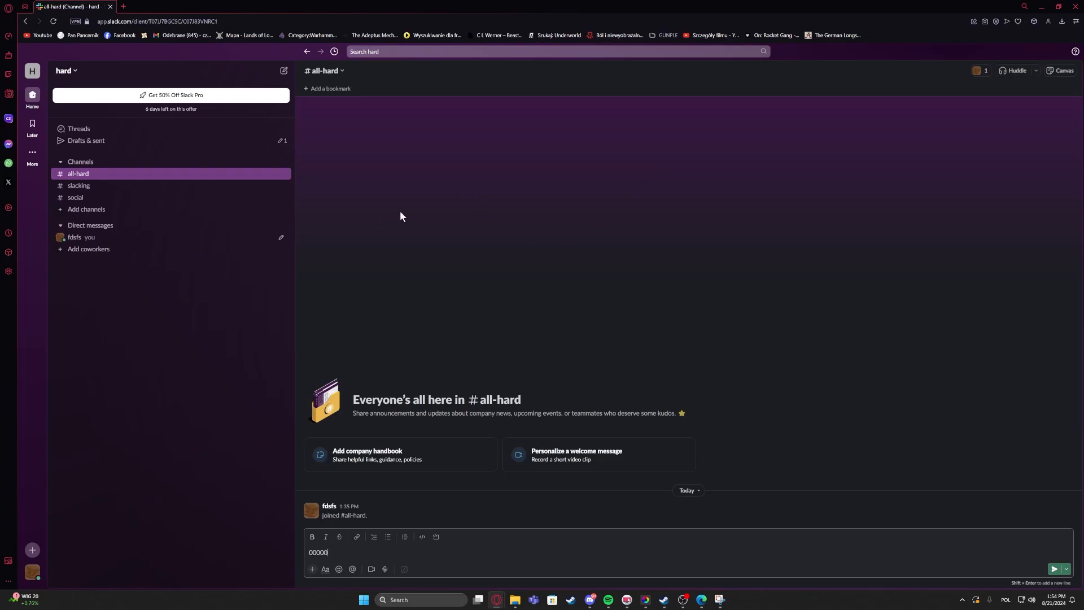
pyautogui.moveTo(496, 224)
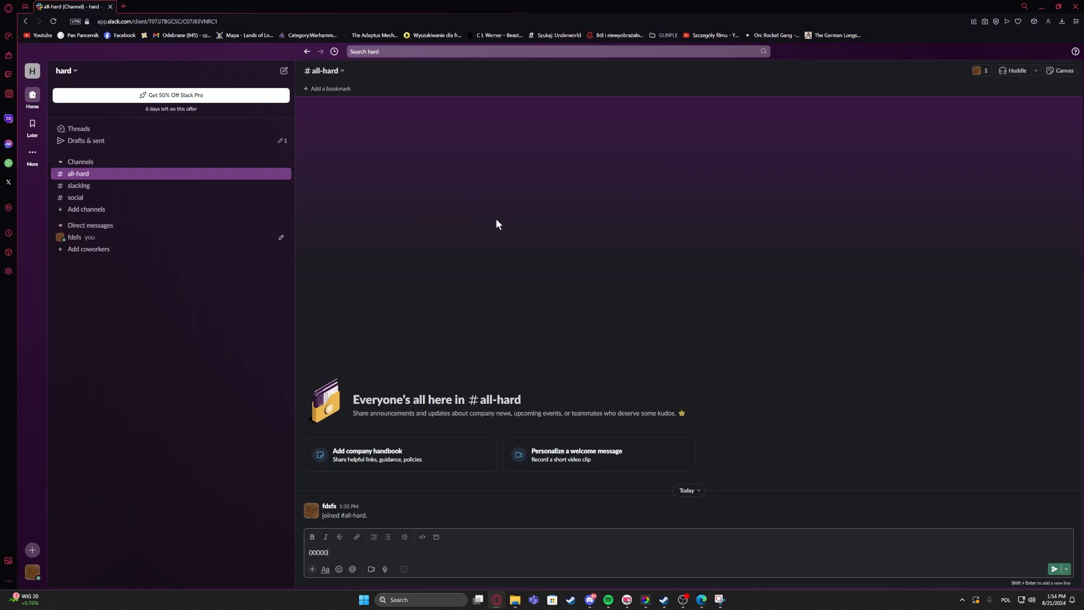
pyautogui.moveTo(198, 185)
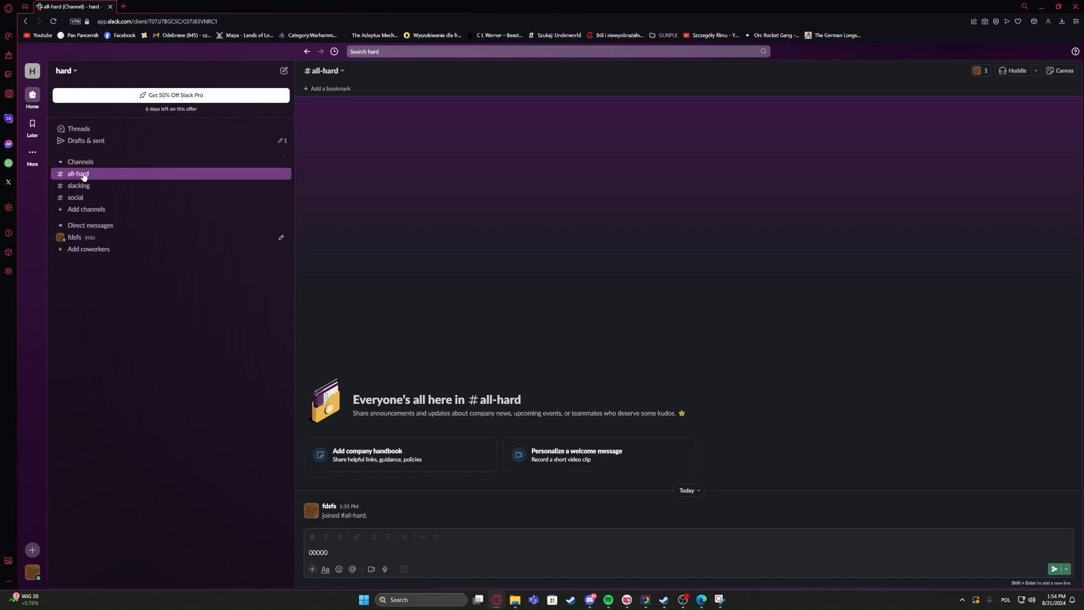
# Step: Open the #all-hard channel details from the sidebar and view its Settings
pyautogui.rightClick(78, 174)
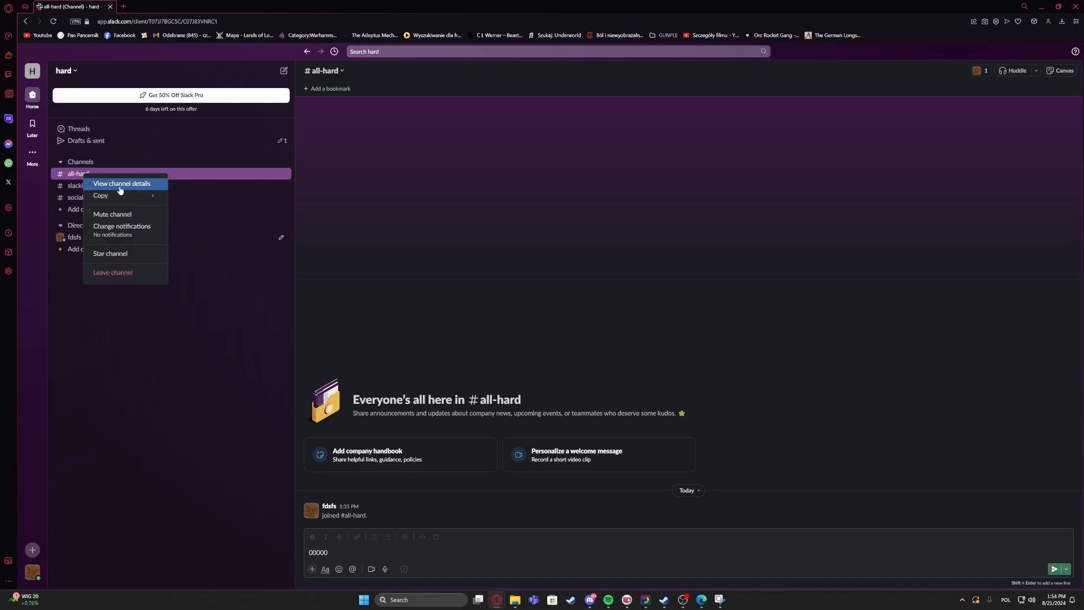
pyautogui.click(120, 184)
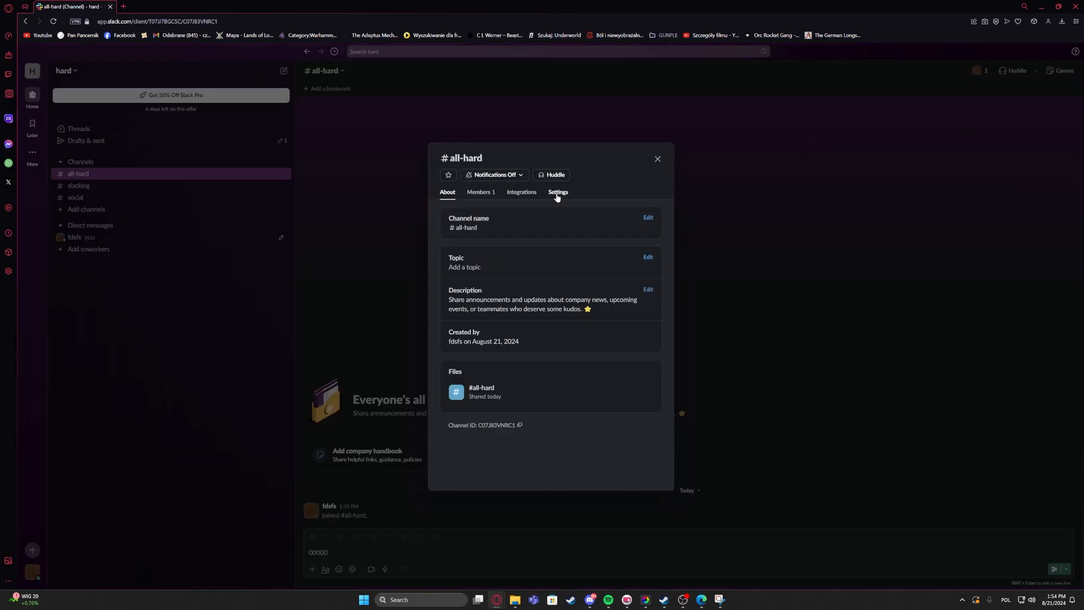
pyautogui.click(558, 192)
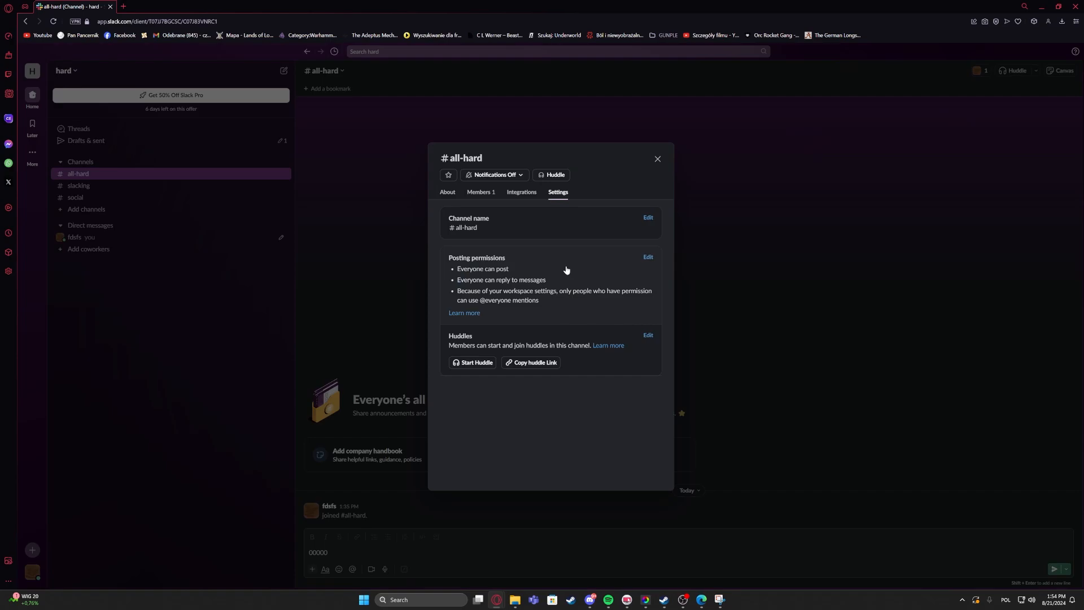
pyautogui.click(647, 256)
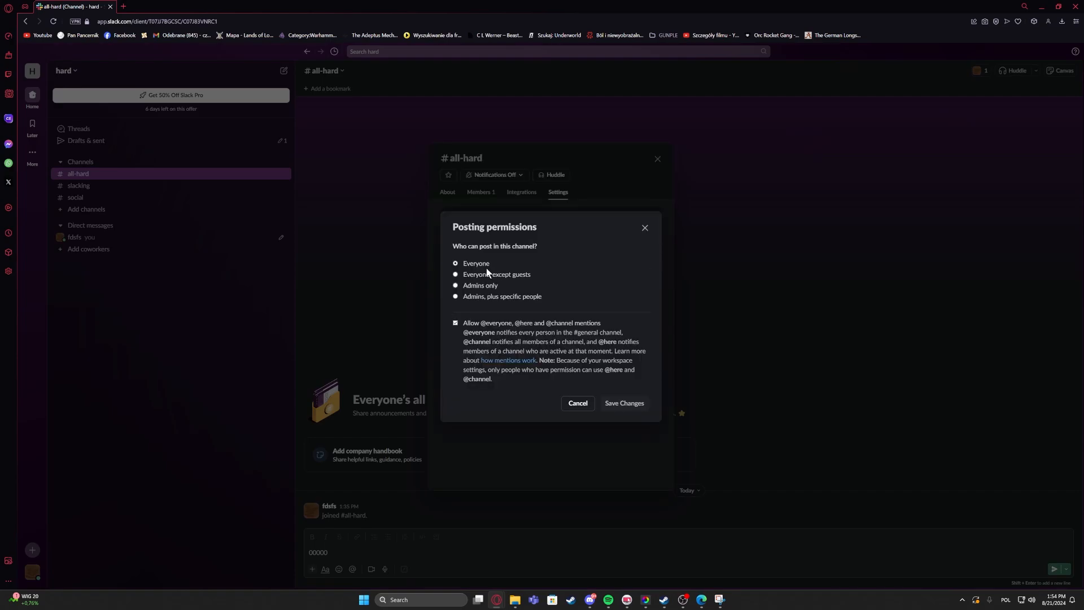
pyautogui.moveTo(483, 246)
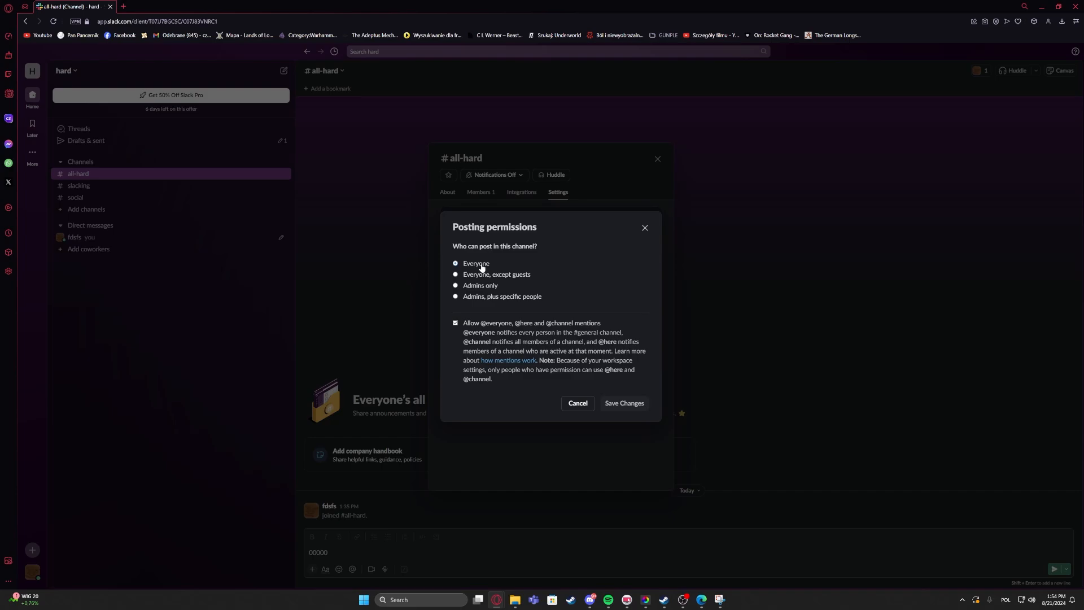
pyautogui.click(455, 259)
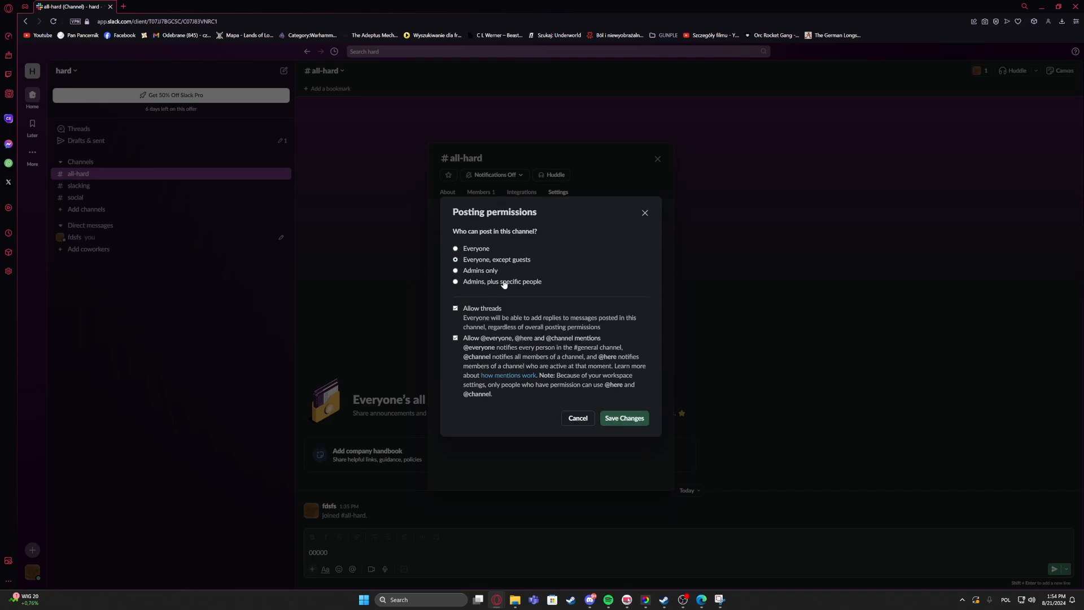
pyautogui.click(455, 271)
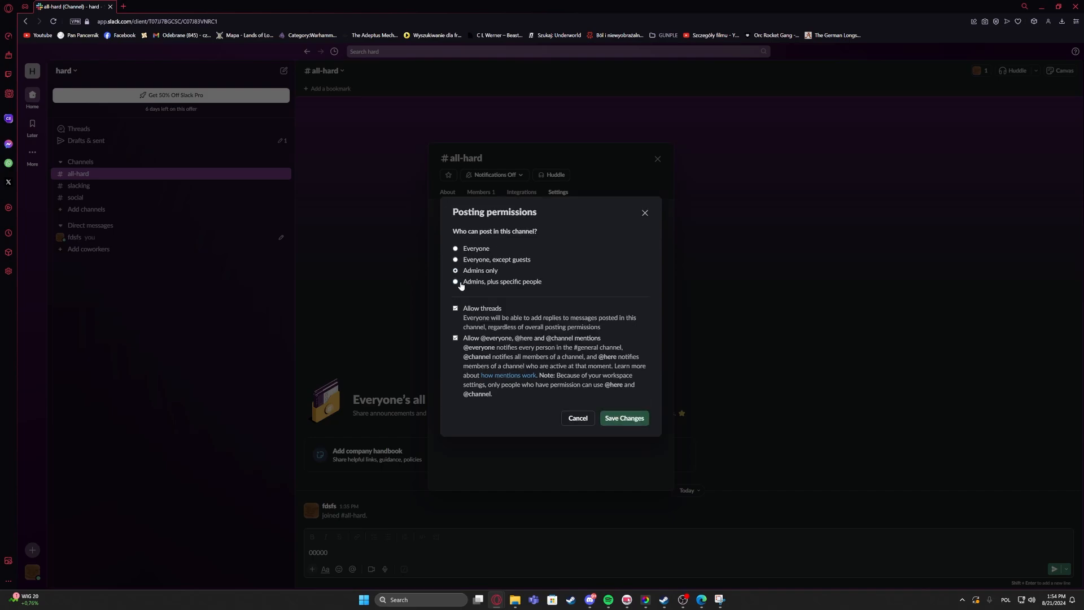
pyautogui.click(456, 281)
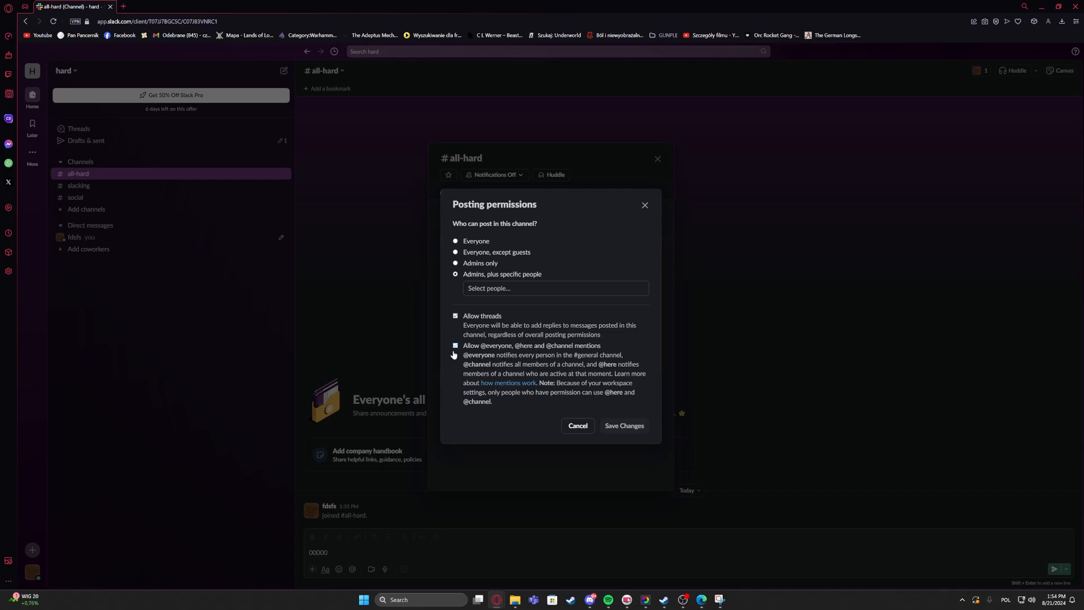
pyautogui.click(455, 345)
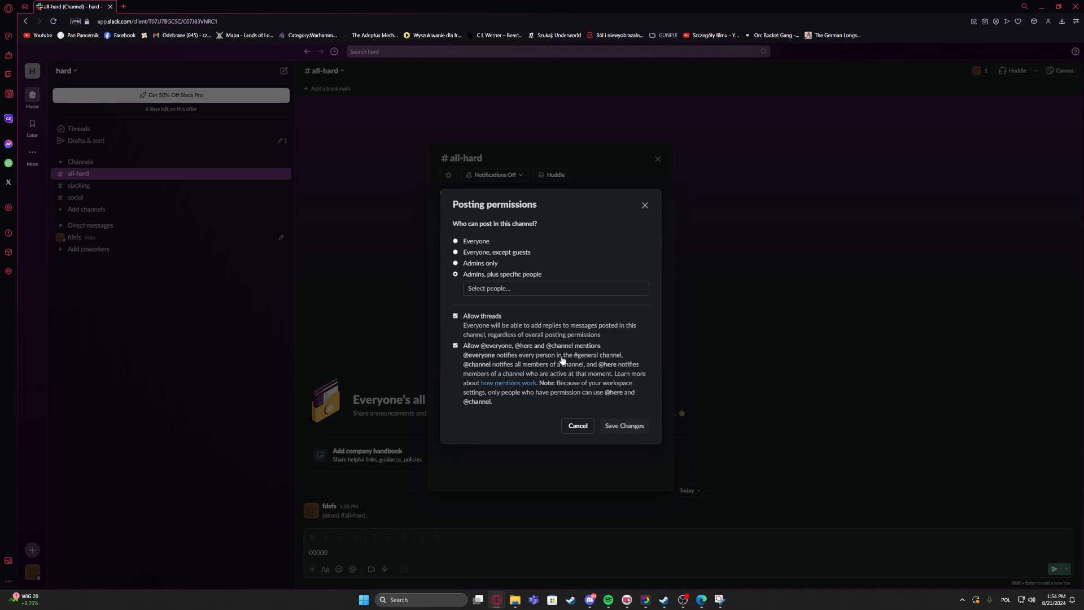
pyautogui.click(456, 346)
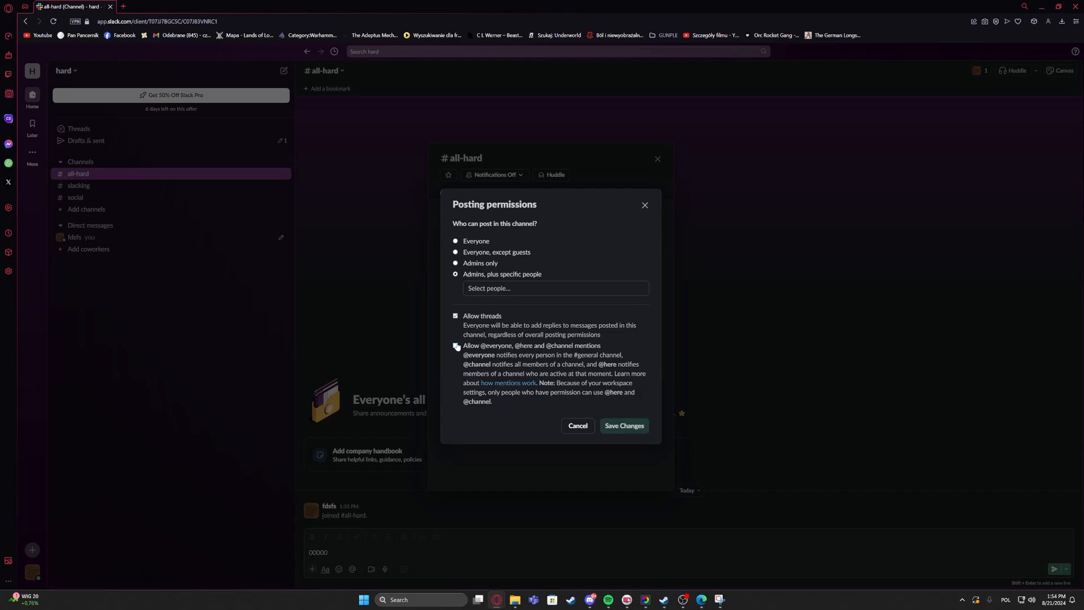
pyautogui.click(456, 346)
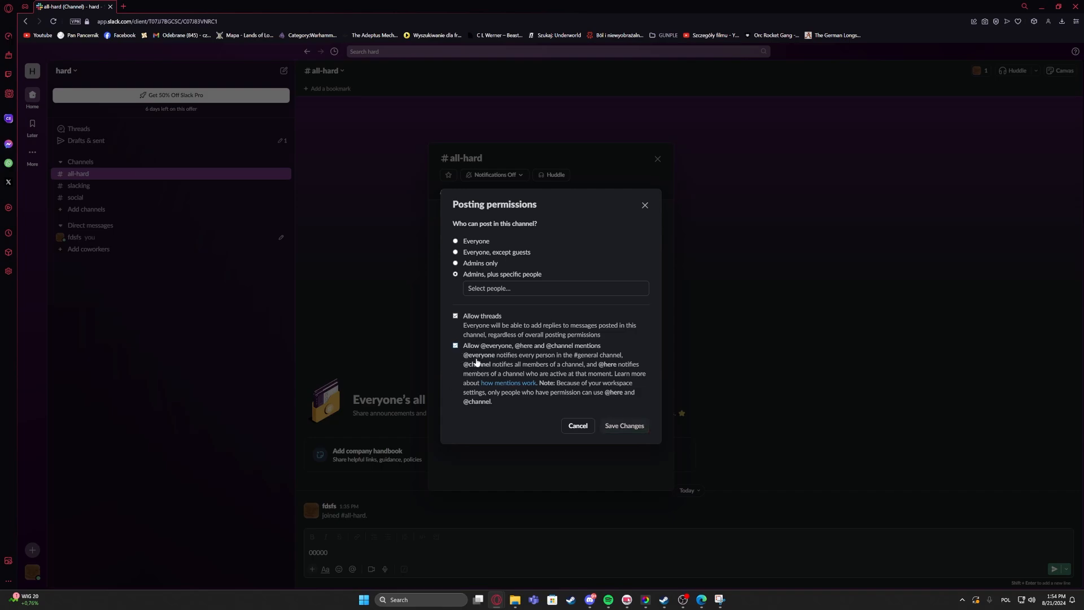
# Step: Cancel the posting permission edits and close the #all-hard channel details
pyautogui.click(576, 425)
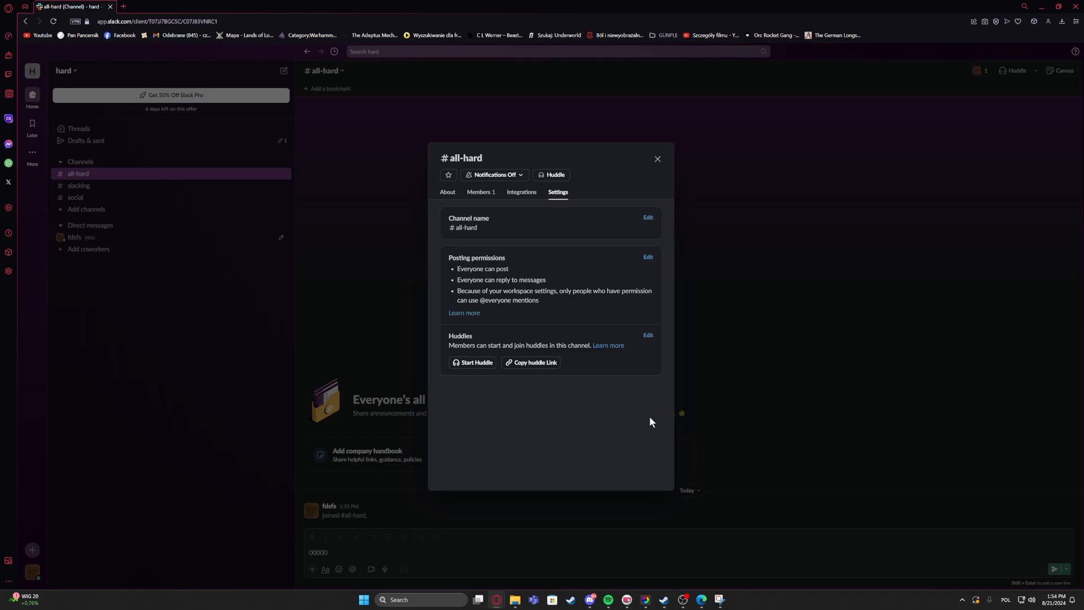
pyautogui.moveTo(558, 173)
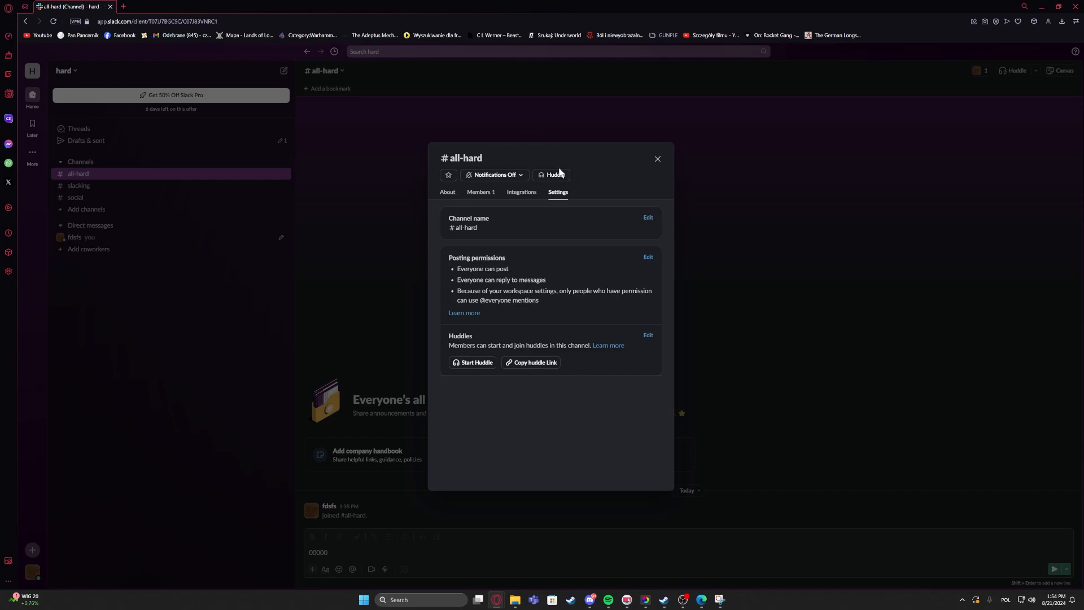
pyautogui.click(656, 158)
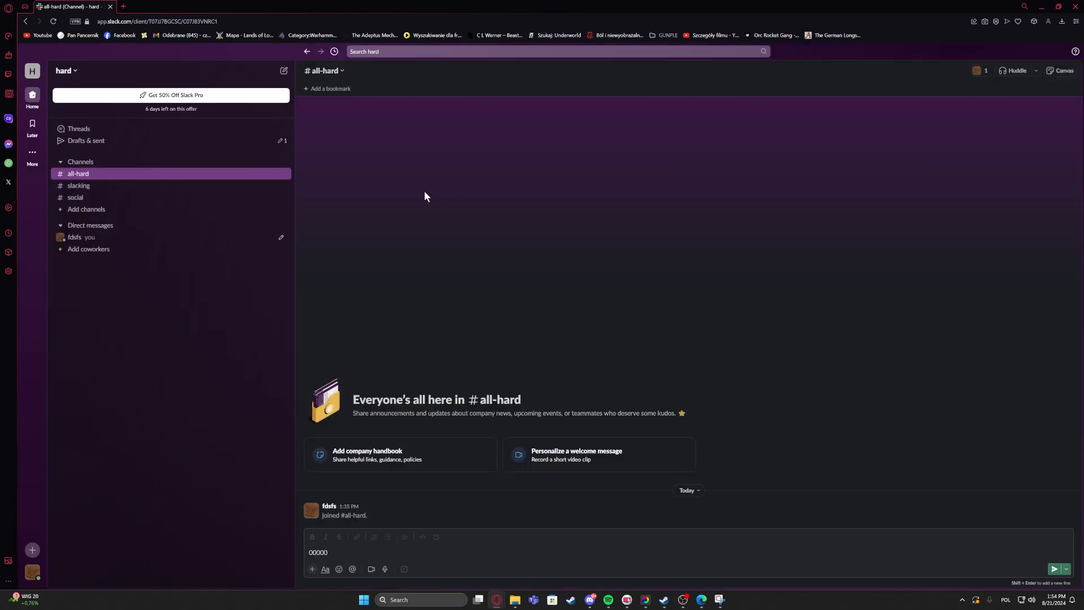